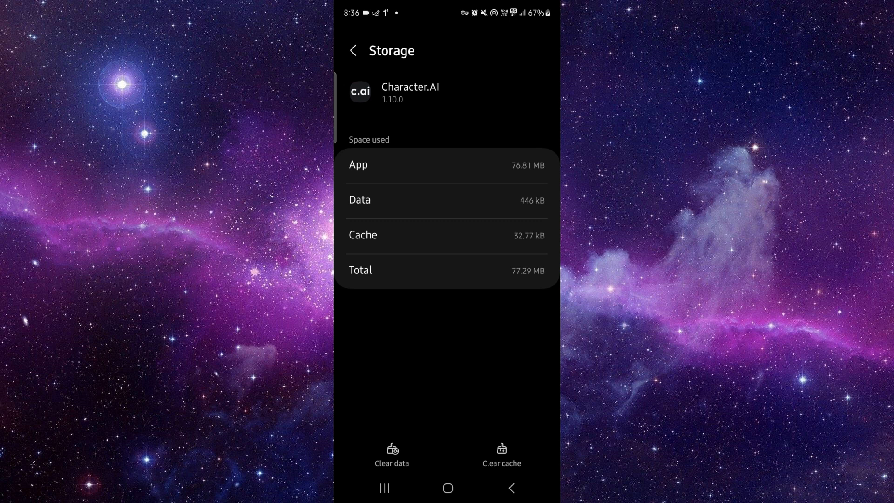
Clear Character.AI's cache on its storage page, then show the recent apps overview
{"action": "left_click", "coordinate": [501, 453]}
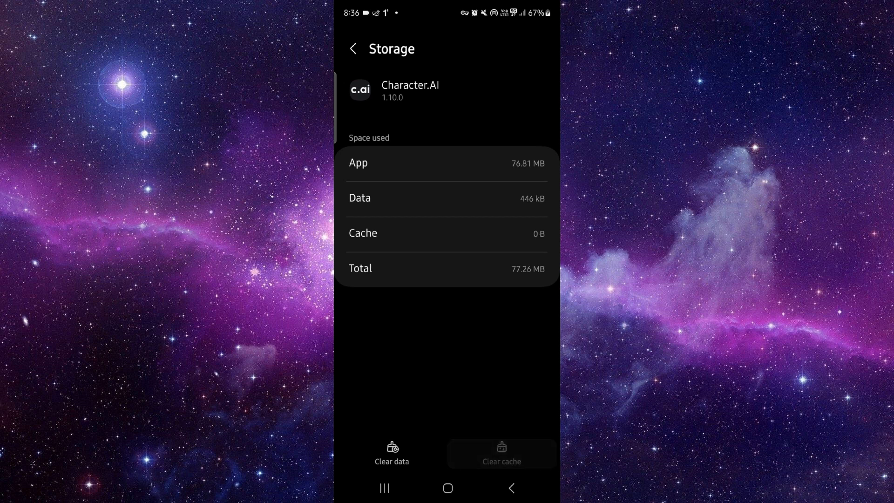
{"action": "left_click", "coordinate": [447, 487]}
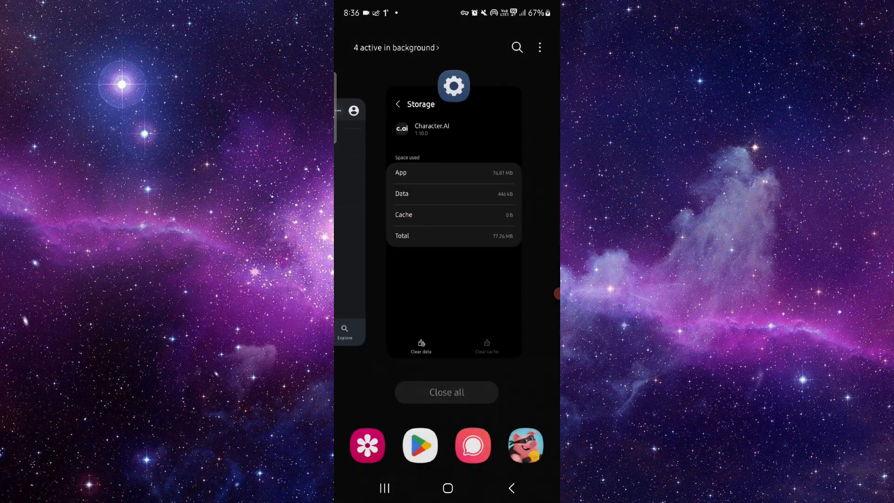